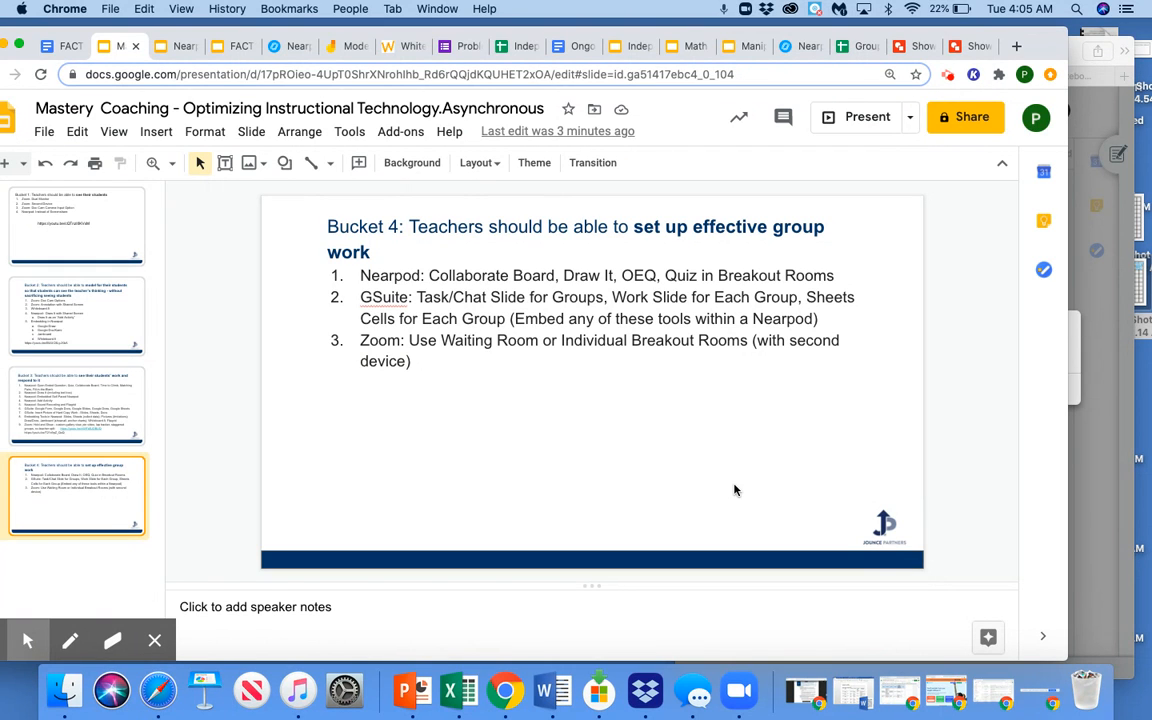
pyautogui.moveTo(660, 436)
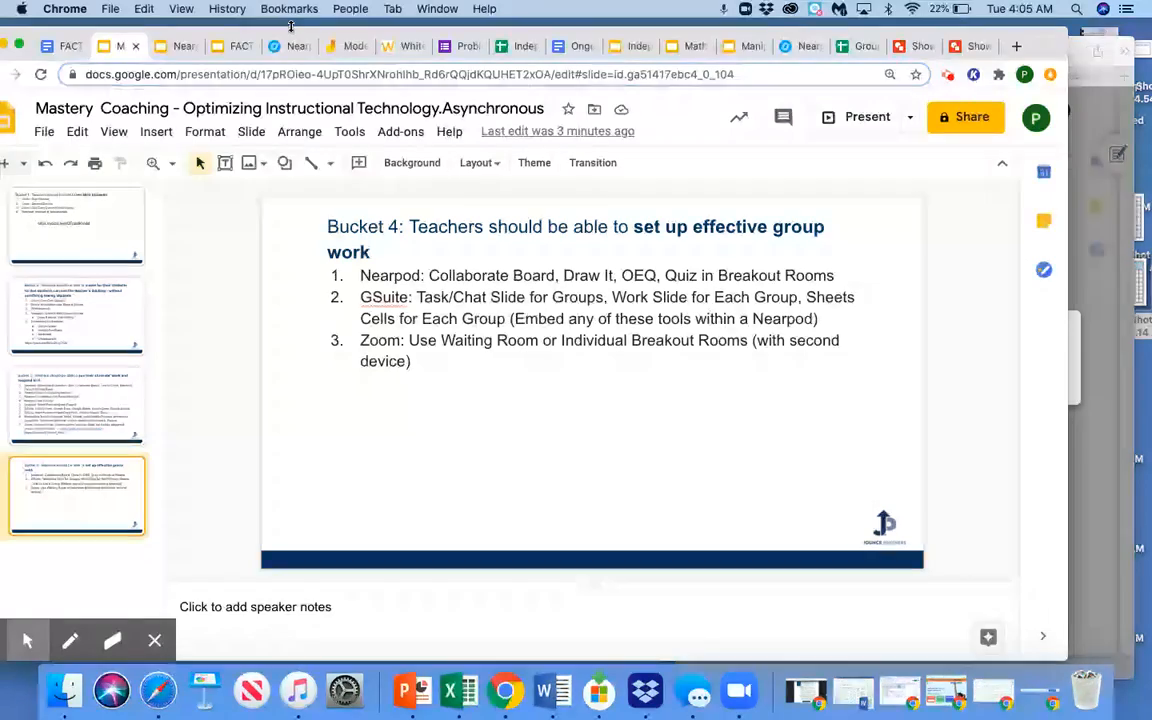
# Switch to the Nearpod tab presenting the lesson's independent practice slide.
pyautogui.click(288, 46)
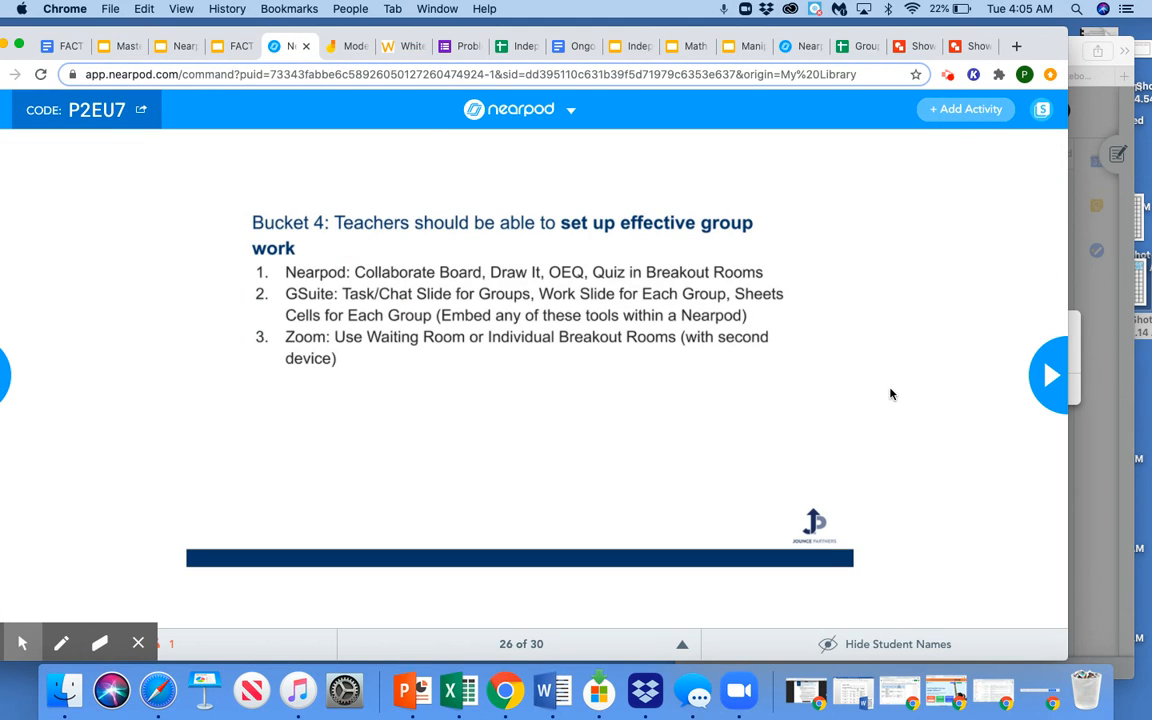
pyautogui.moveTo(1050, 378)
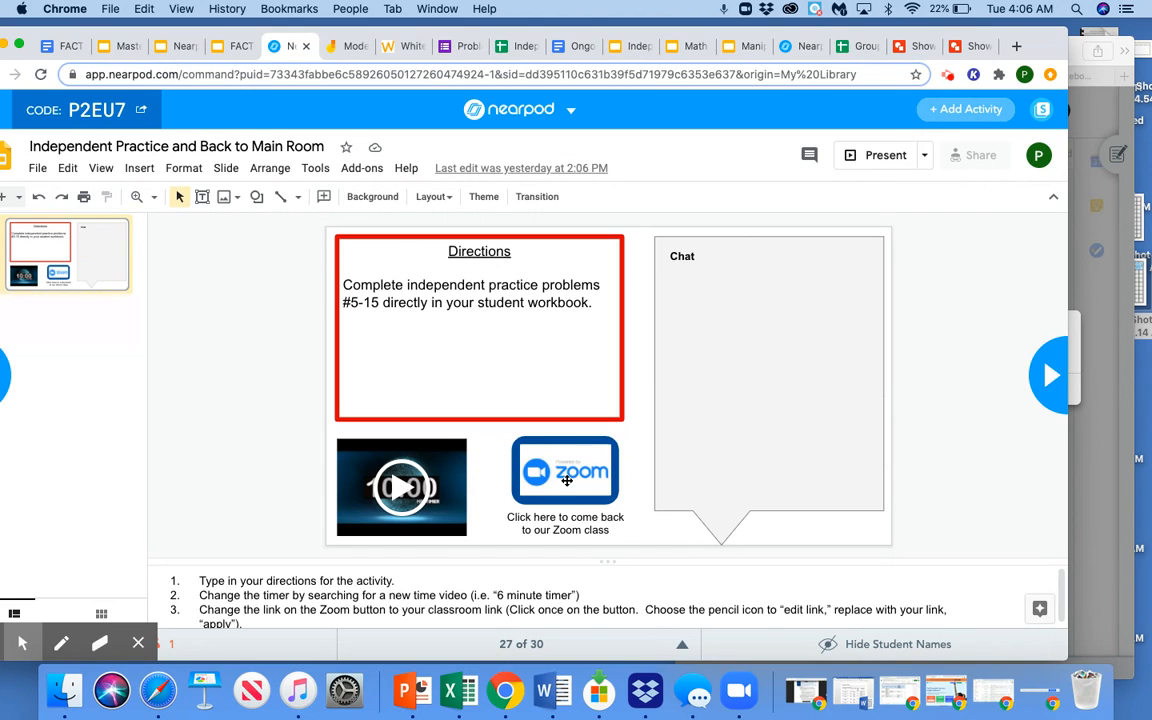
pyautogui.moveTo(576, 454)
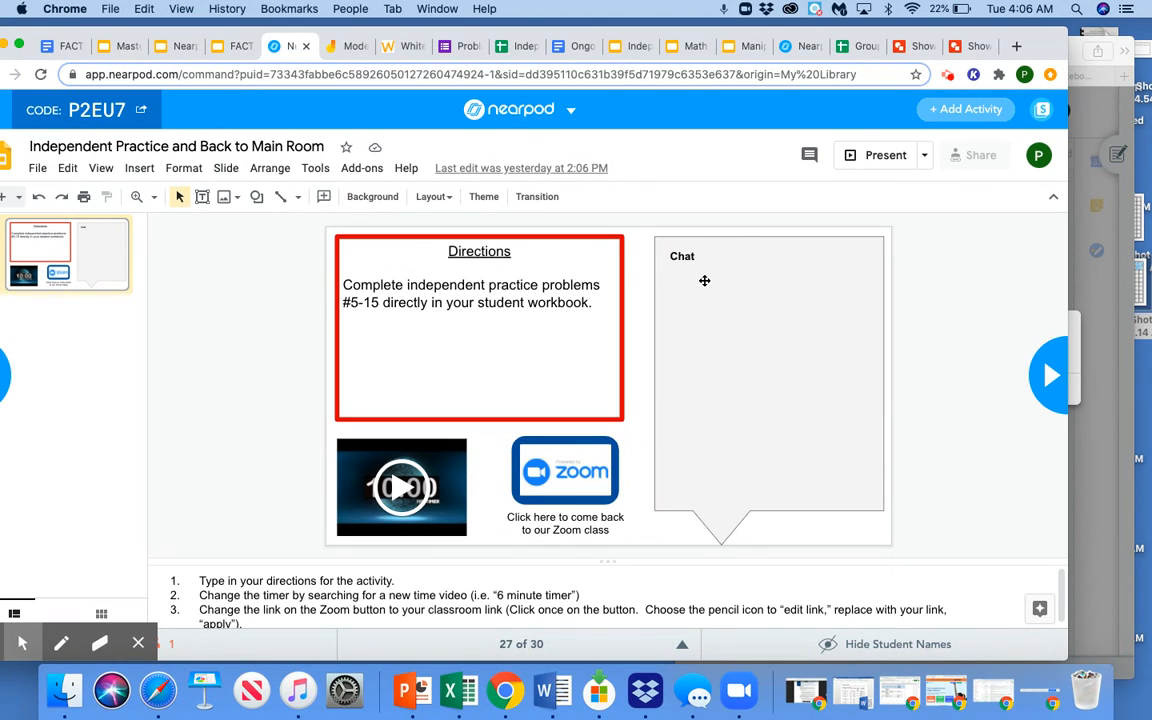
# Write "1 more minute, be sure to take a picture of problem 3" under the Chat heading.
pyautogui.click(698, 284)
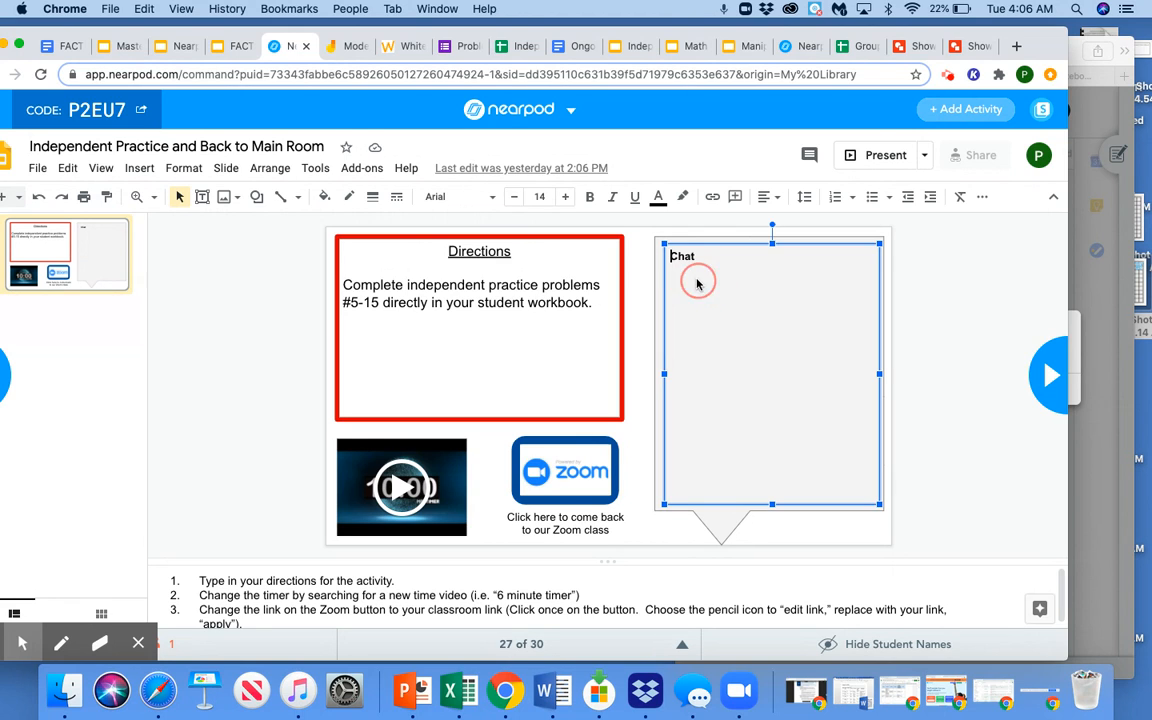
pyautogui.click(698, 282)
pyautogui.write('1 more minute, b')
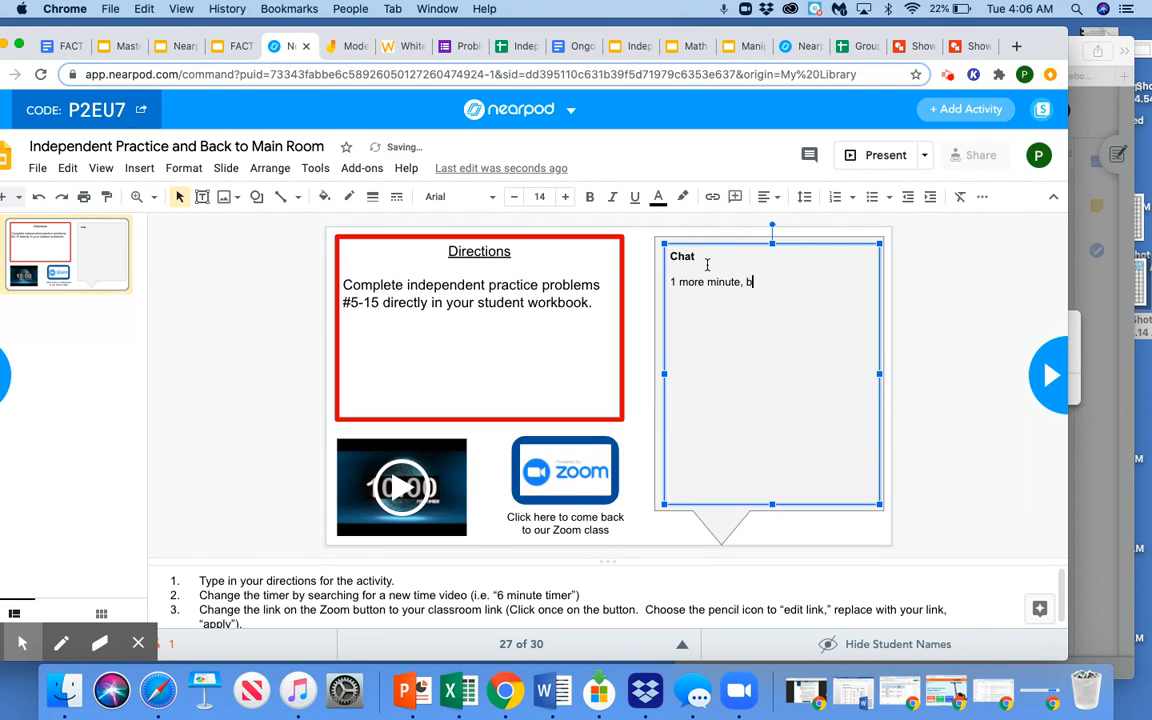
pyautogui.write('e sure to take a p')
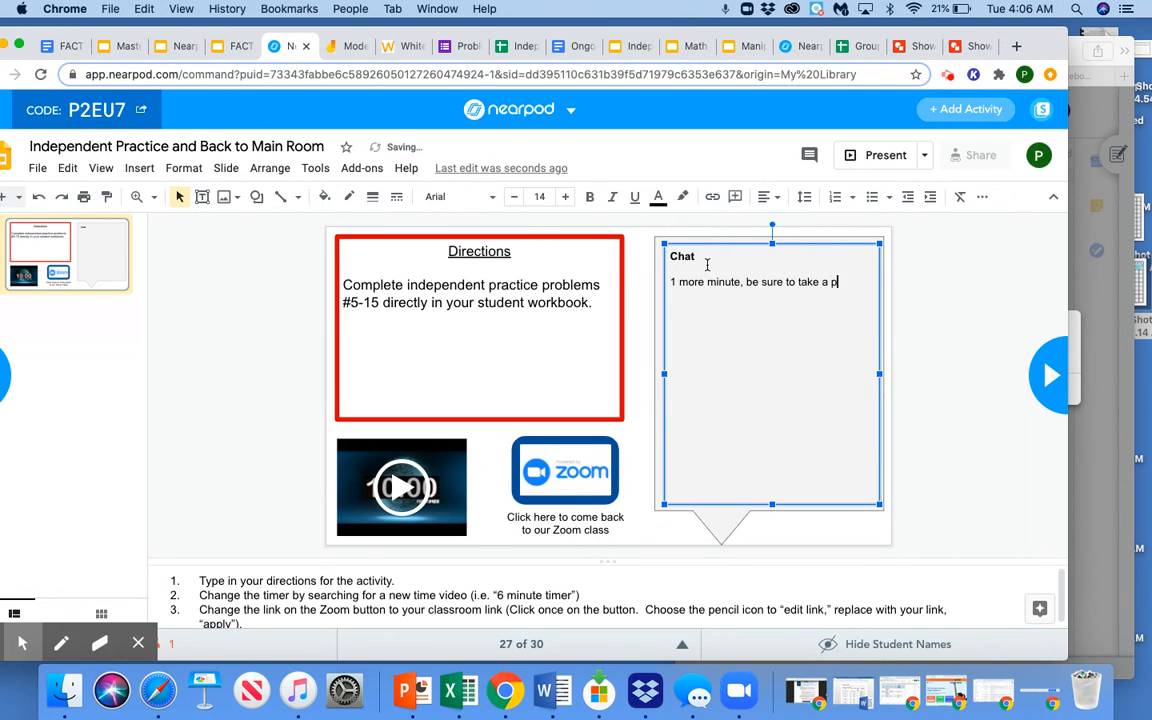
pyautogui.write('icture of problem')
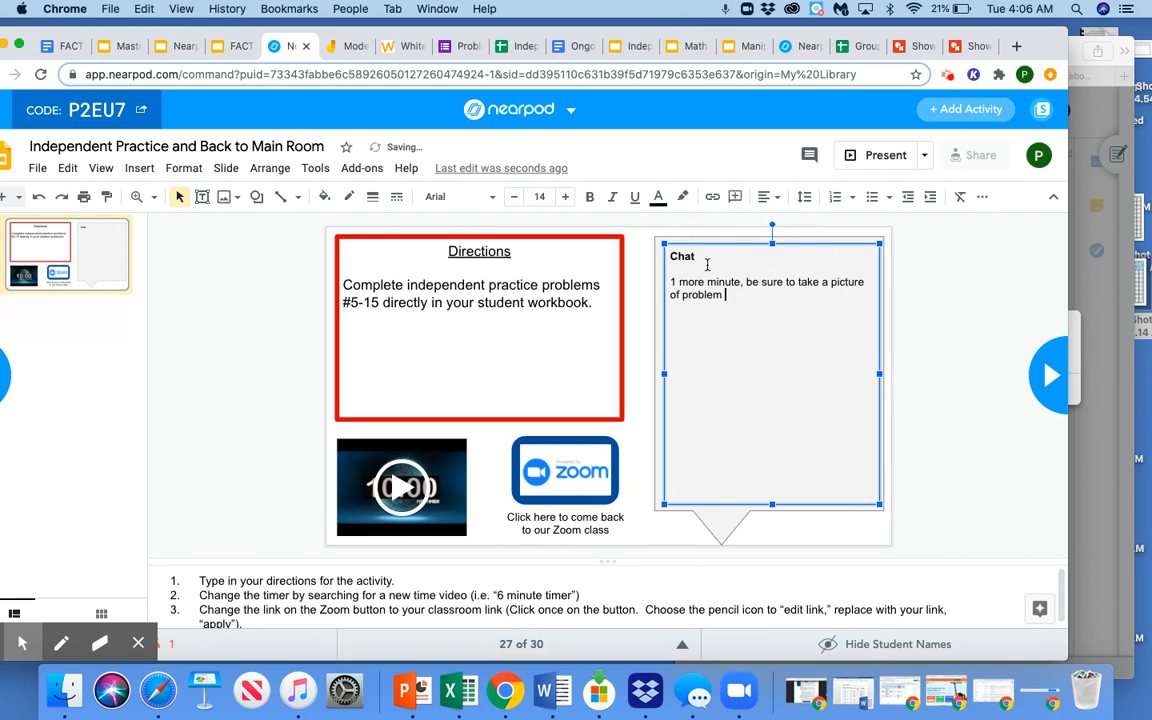
pyautogui.write('3')
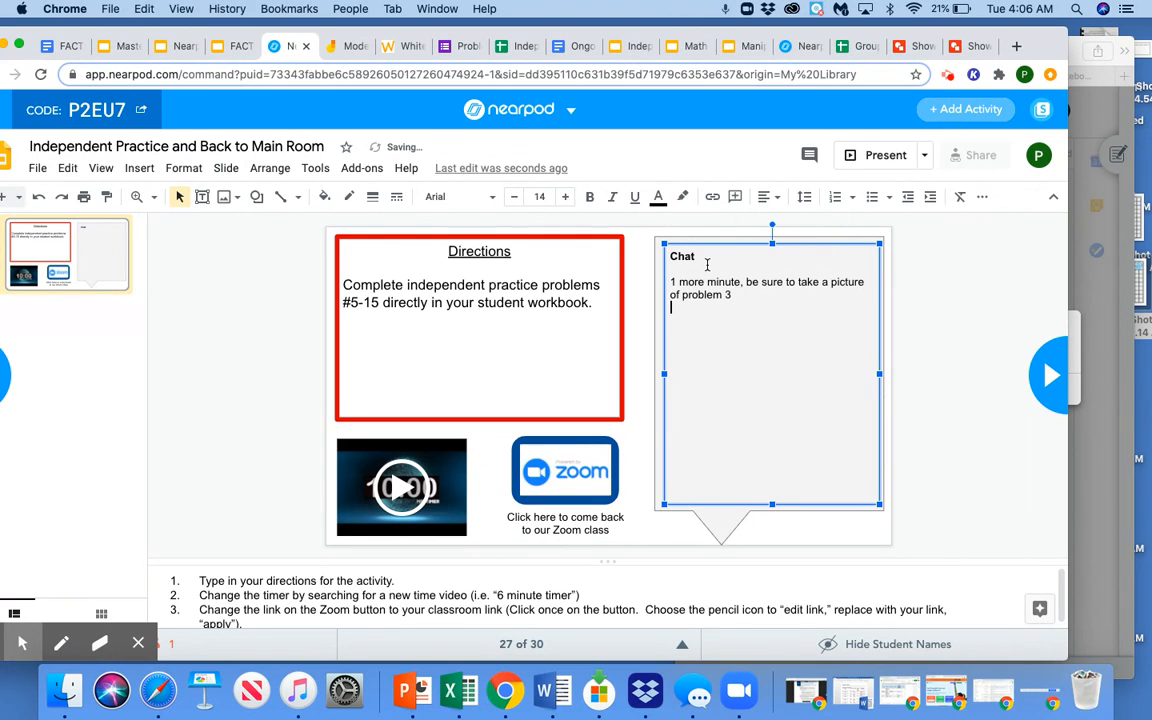
pyautogui.moveTo(784, 348)
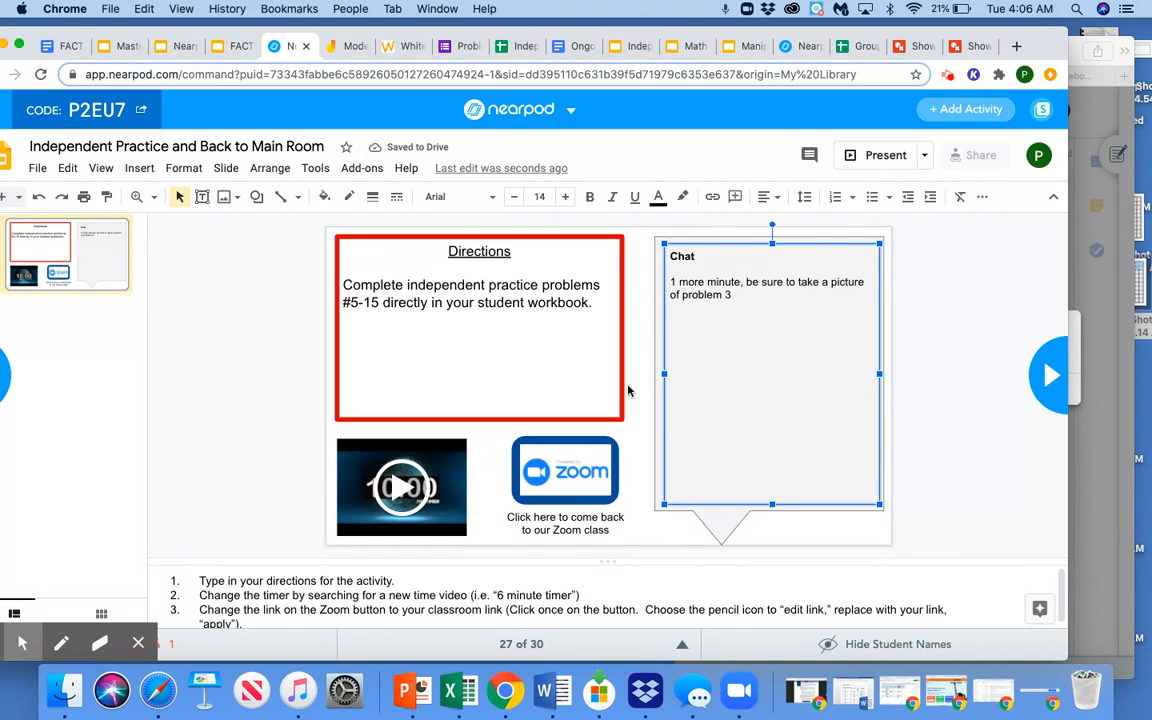
pyautogui.moveTo(648, 378)
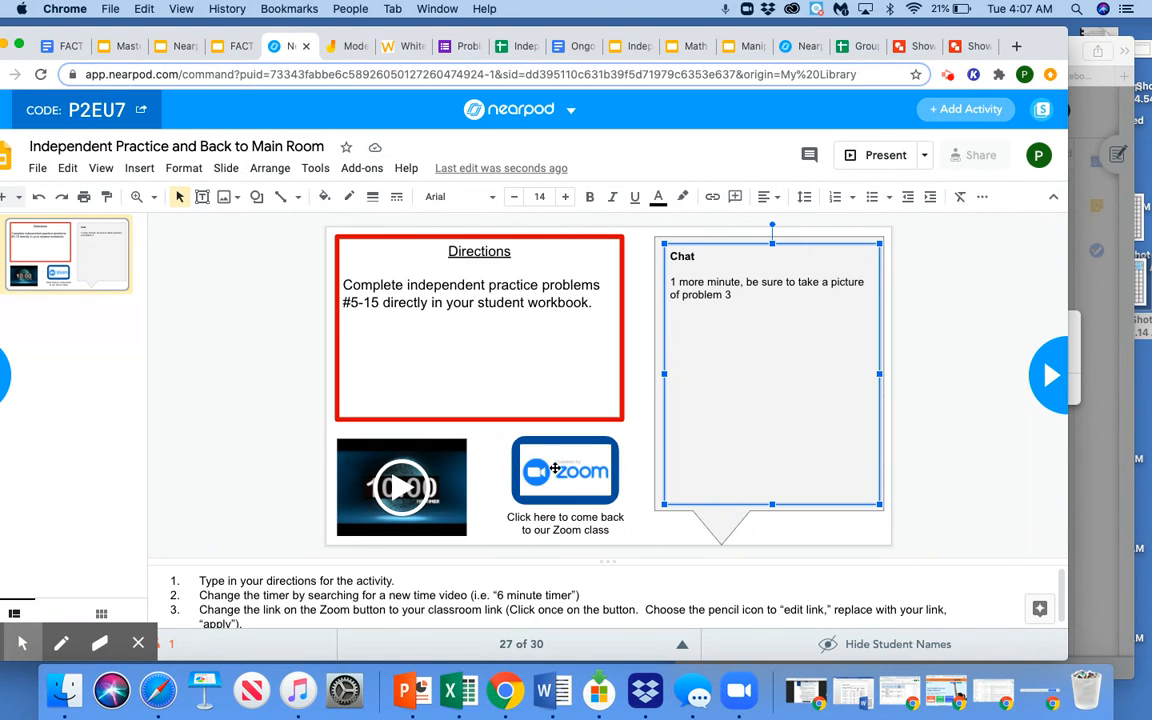
# Advance to the breakout slides and show the purple group's Problem 2 on water use.
pyautogui.click(564, 470)
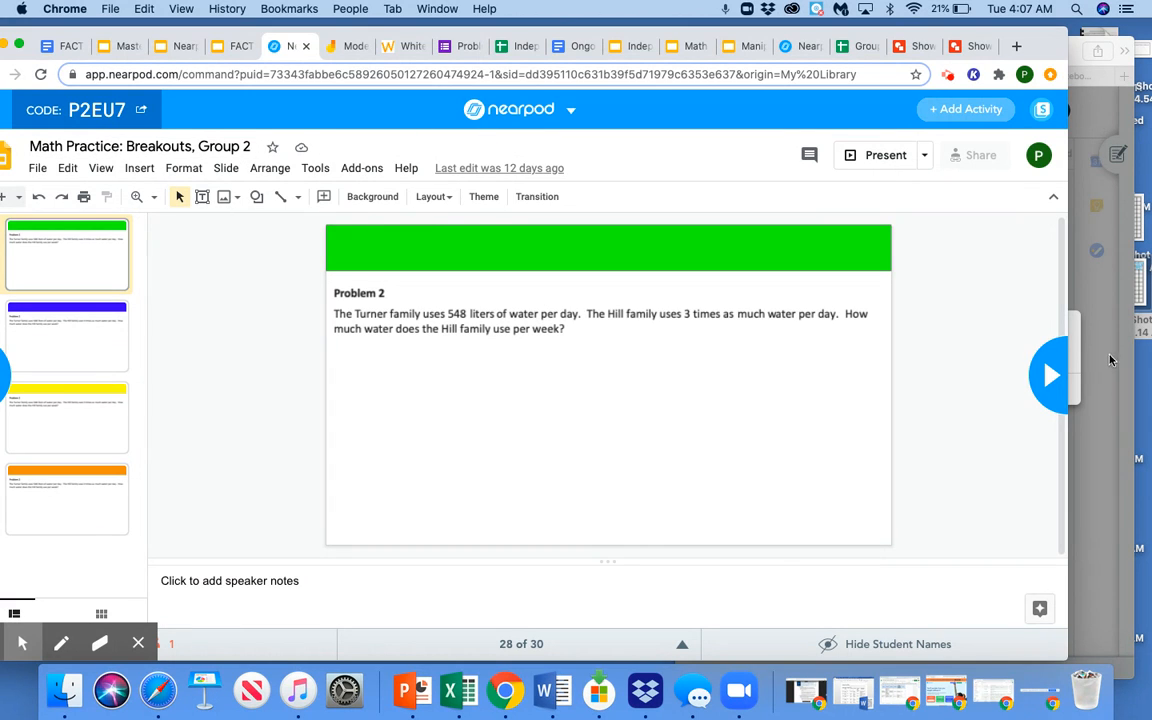
pyautogui.moveTo(242, 312)
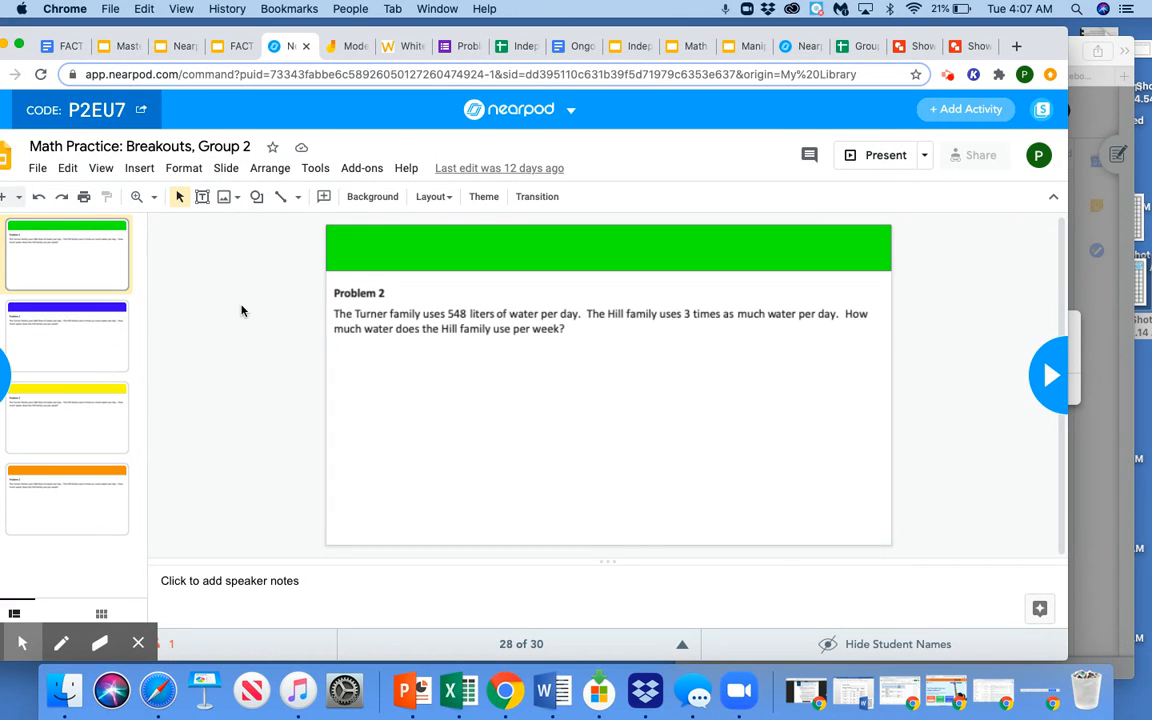
pyautogui.moveTo(134, 264)
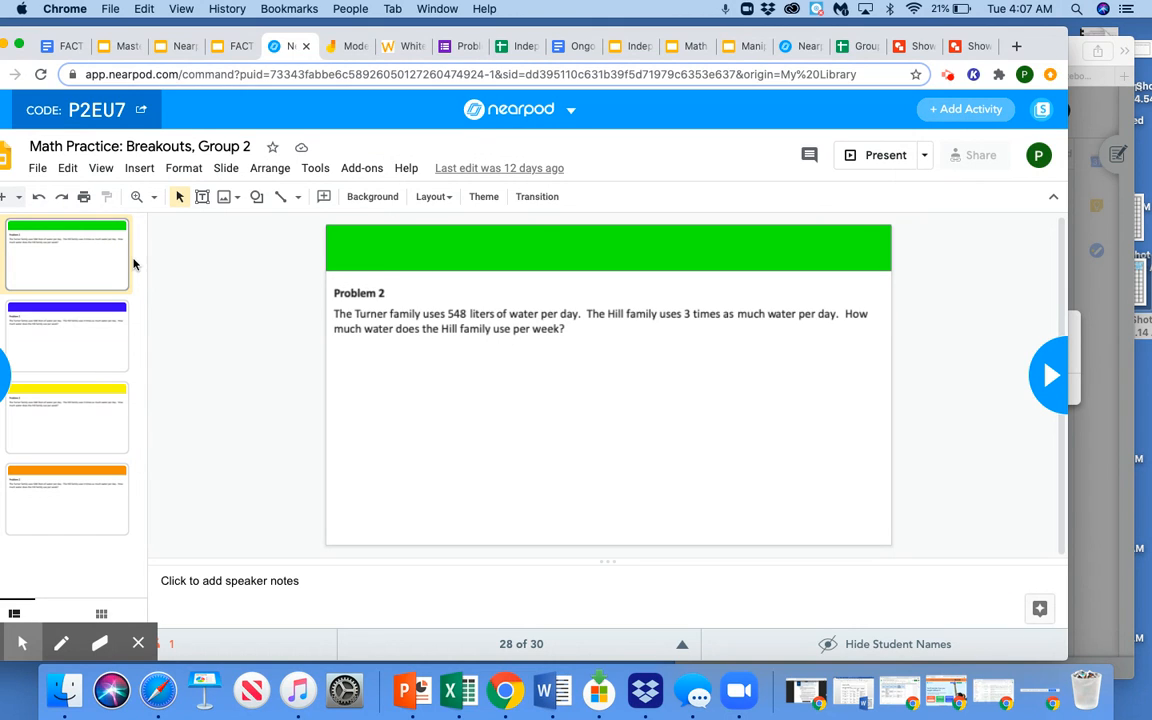
pyautogui.moveTo(80, 260)
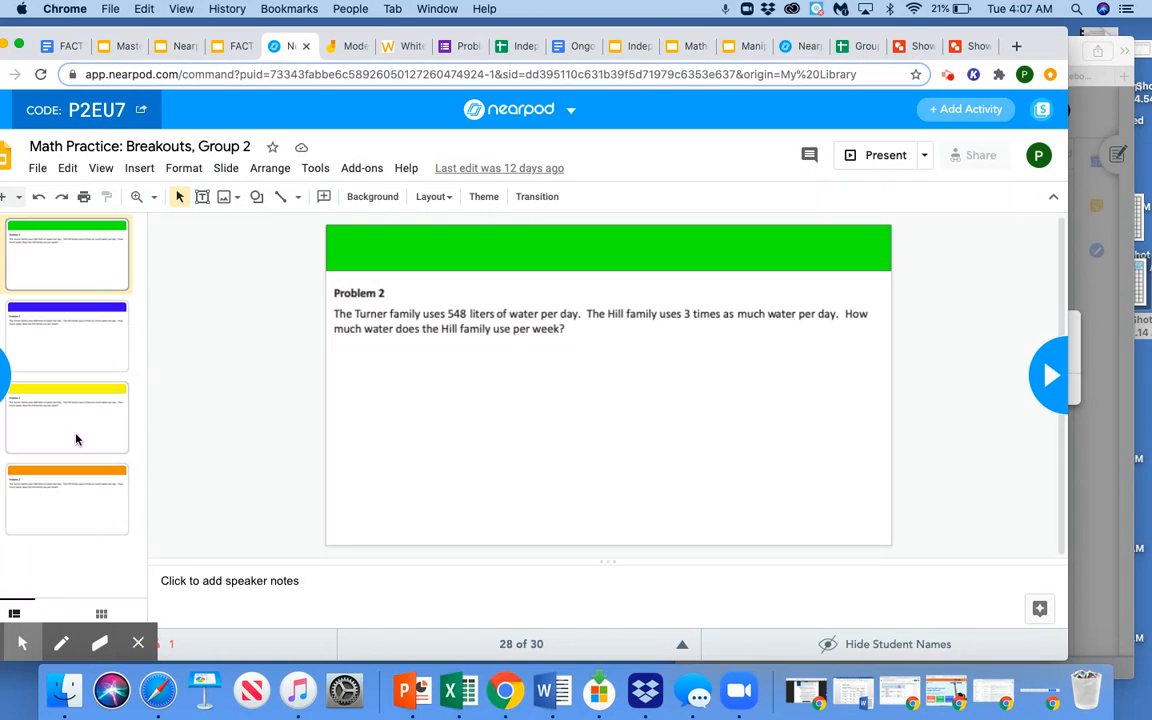
pyautogui.click(68, 336)
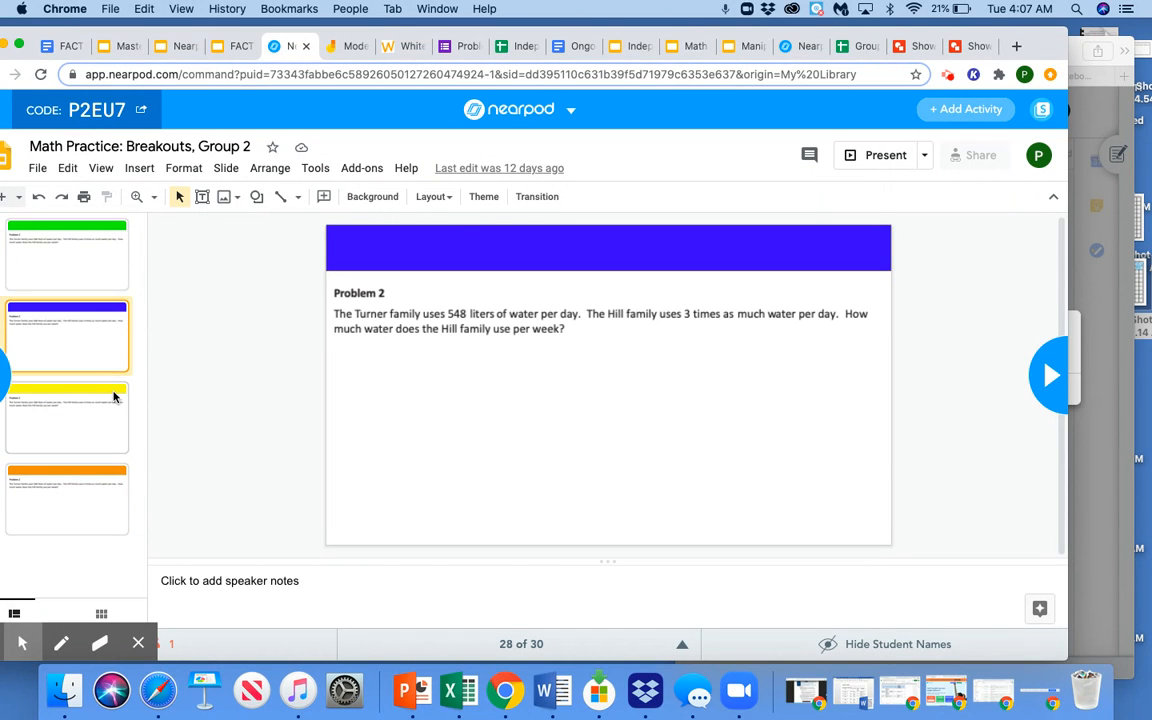
pyautogui.moveTo(92, 260)
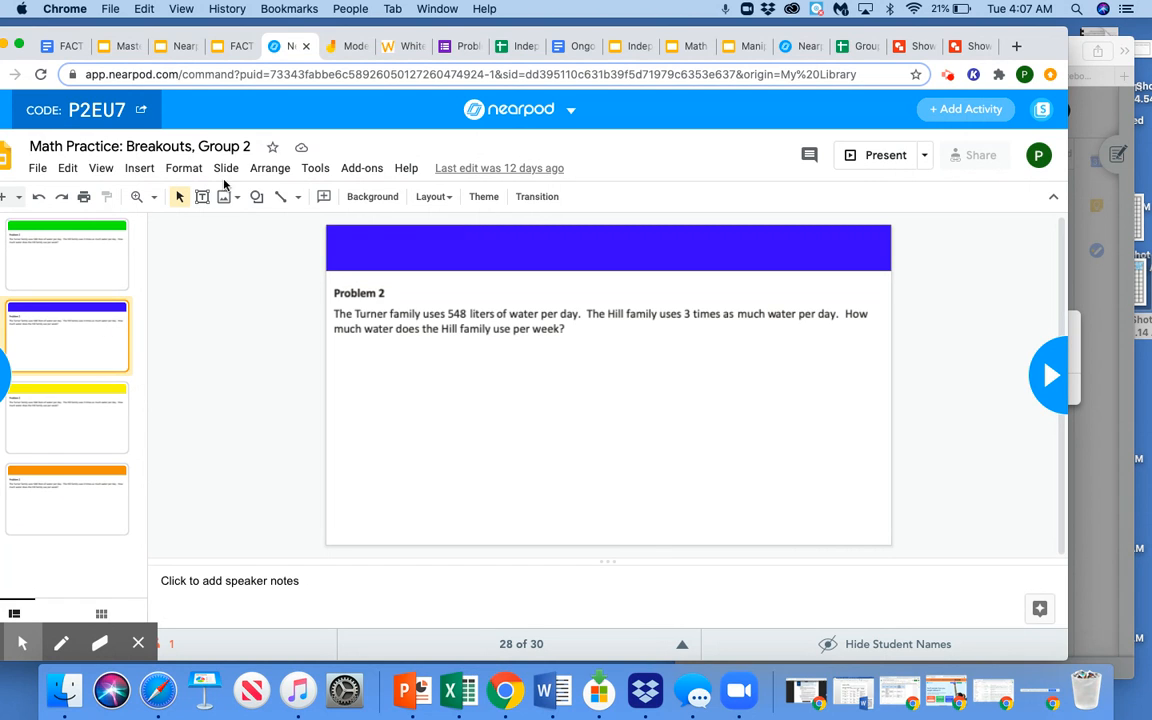
# View all four group slides in the grid overview, pick the green group's, then reach the manipulatives slide.
pyautogui.click(100, 168)
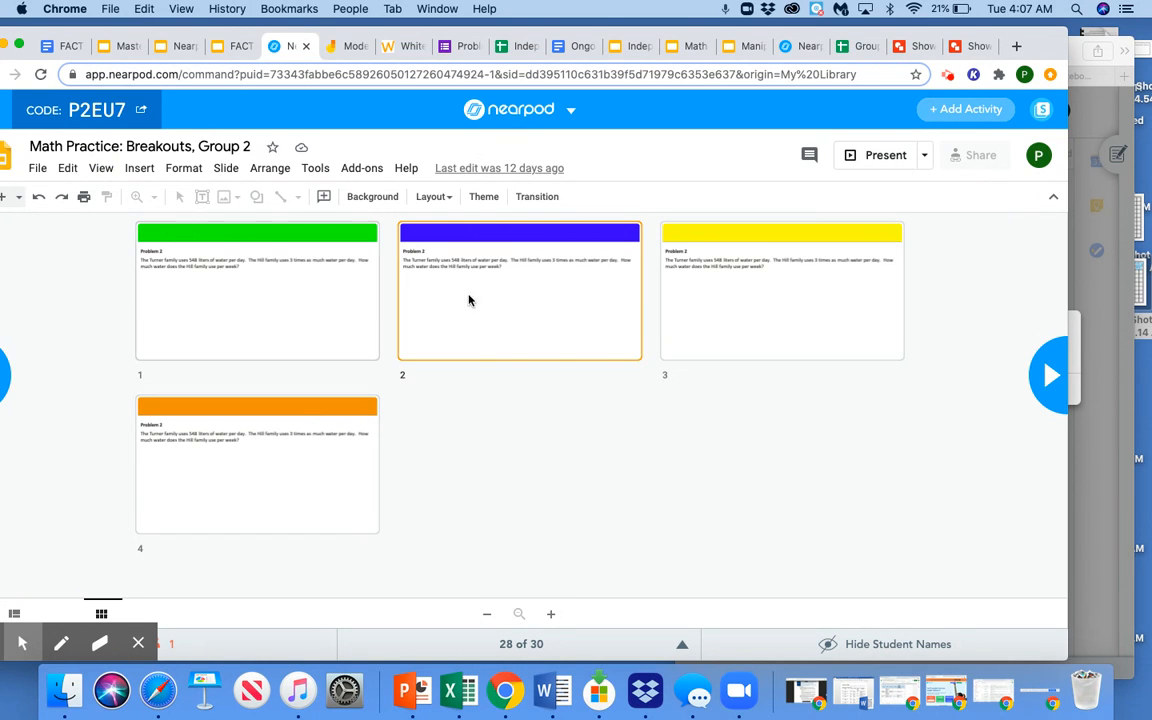
pyautogui.moveTo(668, 370)
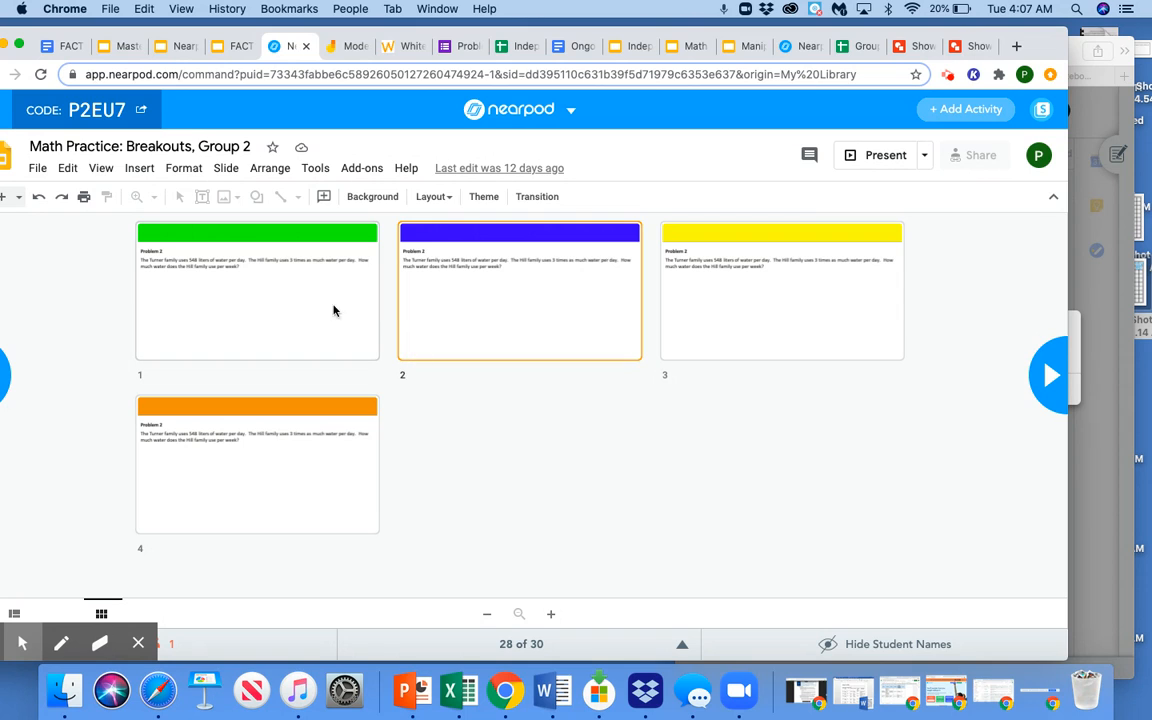
pyautogui.click(256, 290)
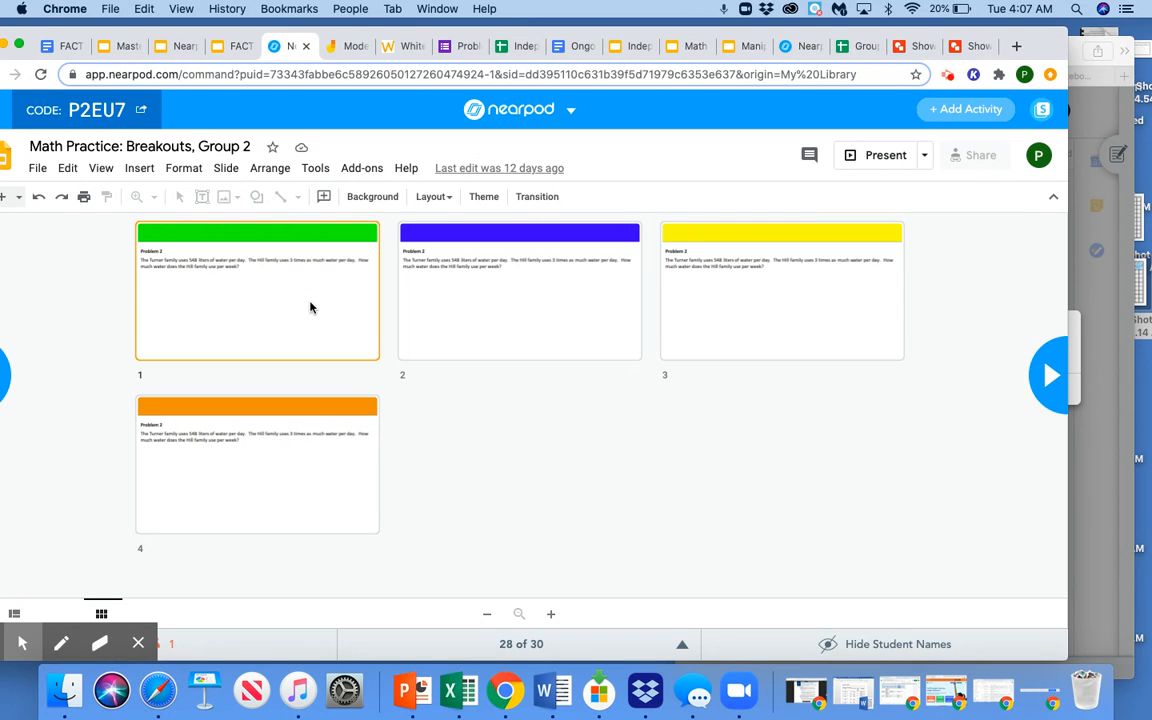
pyautogui.click(100, 168)
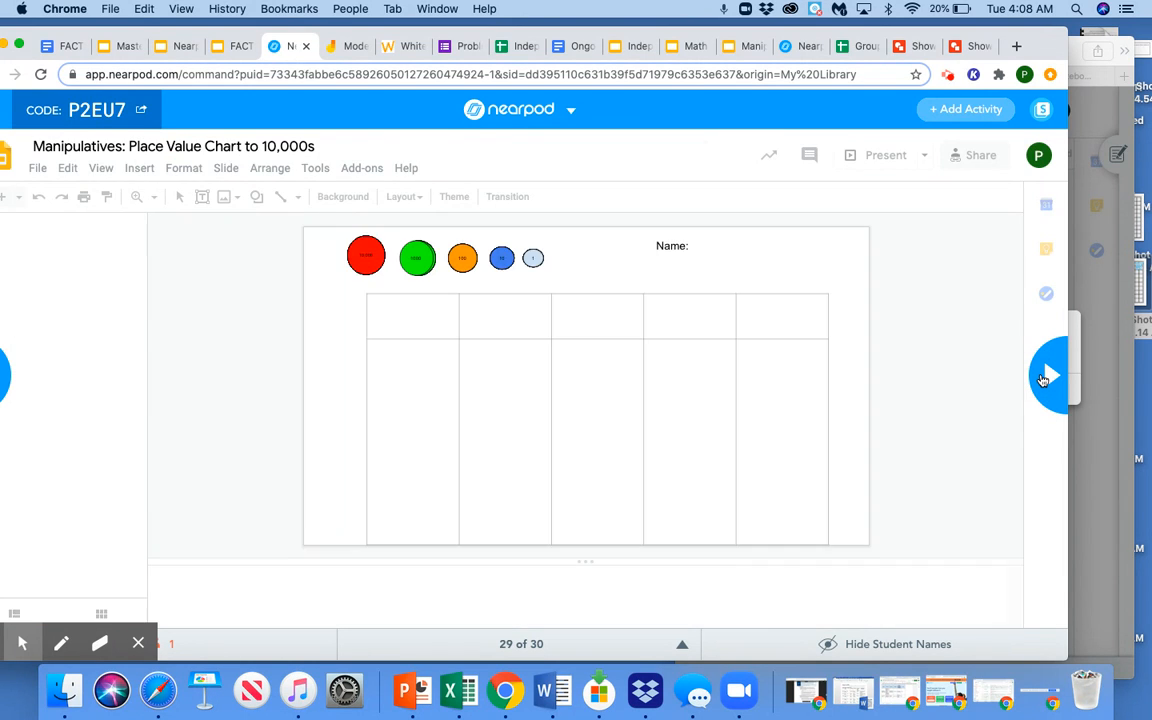
pyautogui.moveTo(754, 382)
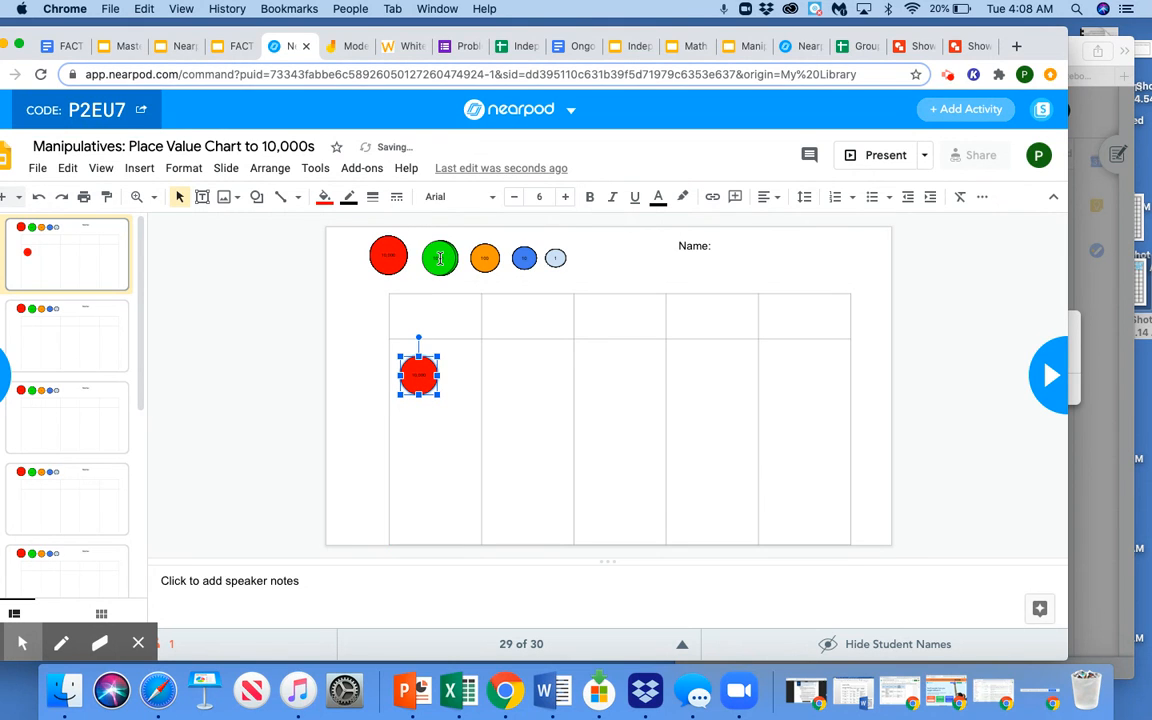
# Select the green place-value counter, then move on to the Group Work slide.
pyautogui.click(440, 256)
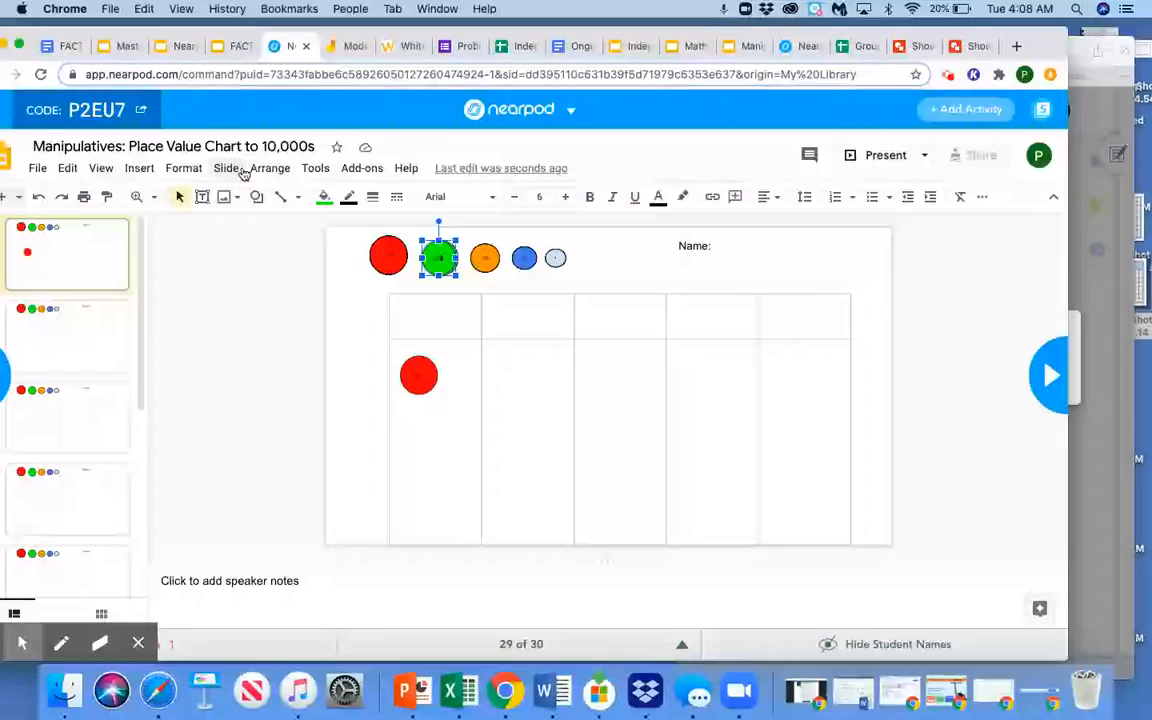
pyautogui.click(100, 168)
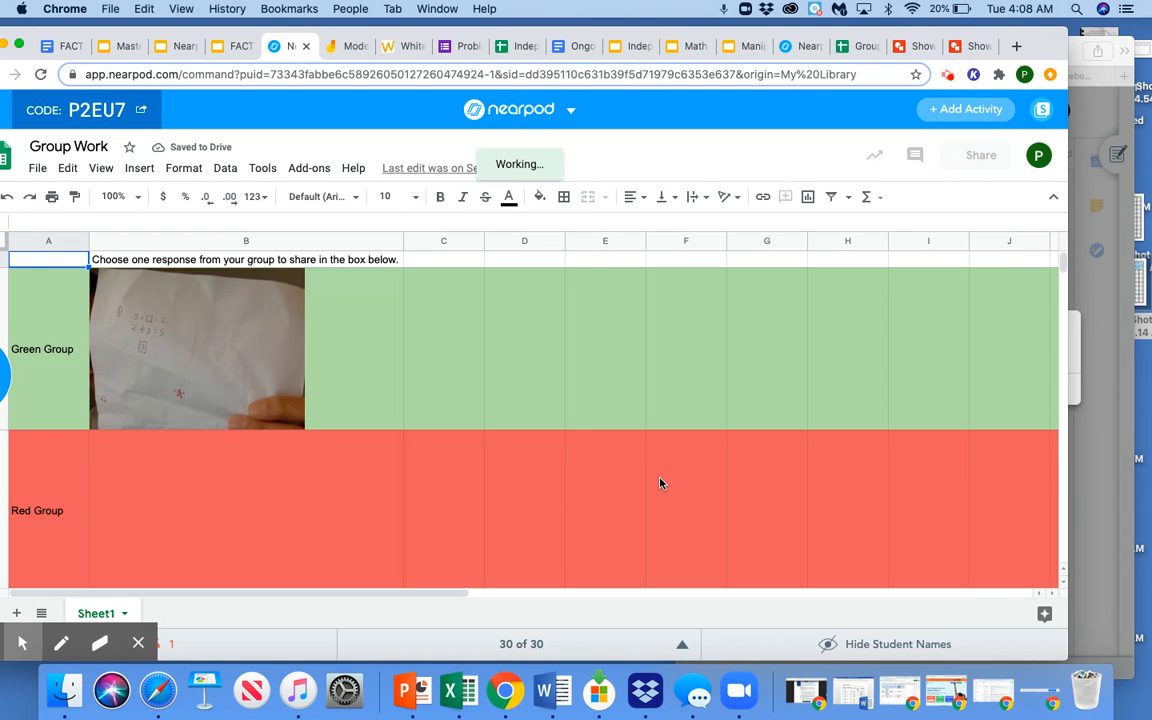
pyautogui.moveTo(192, 460)
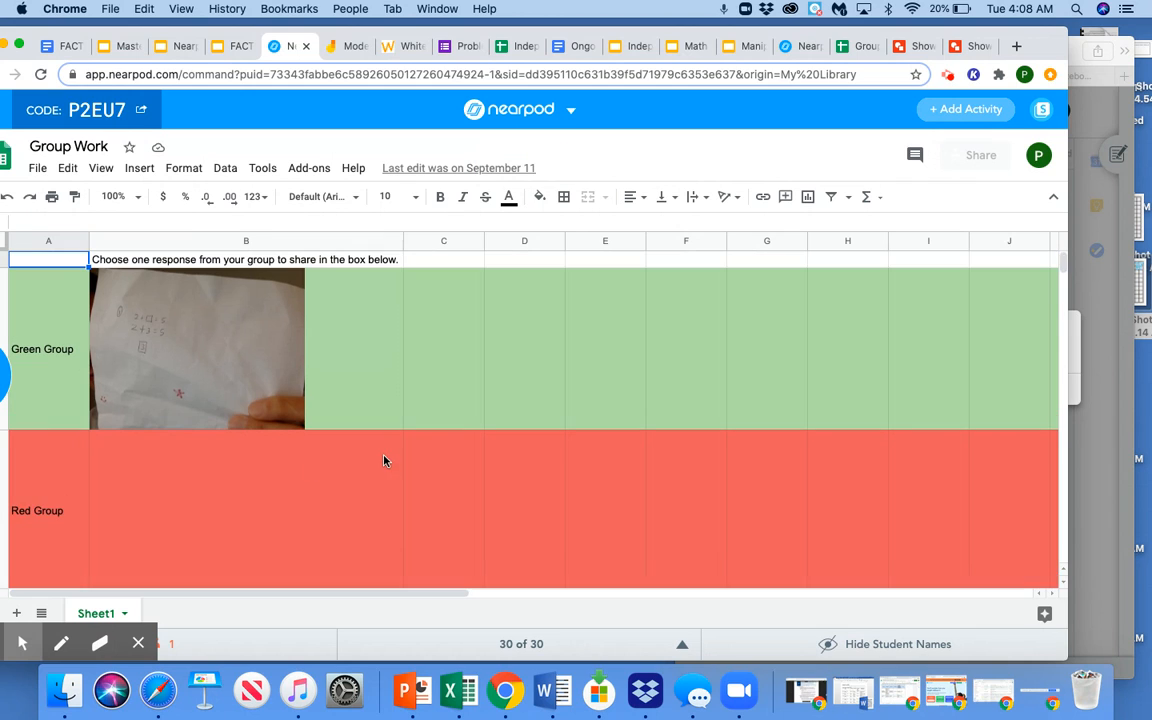
pyautogui.moveTo(384, 480)
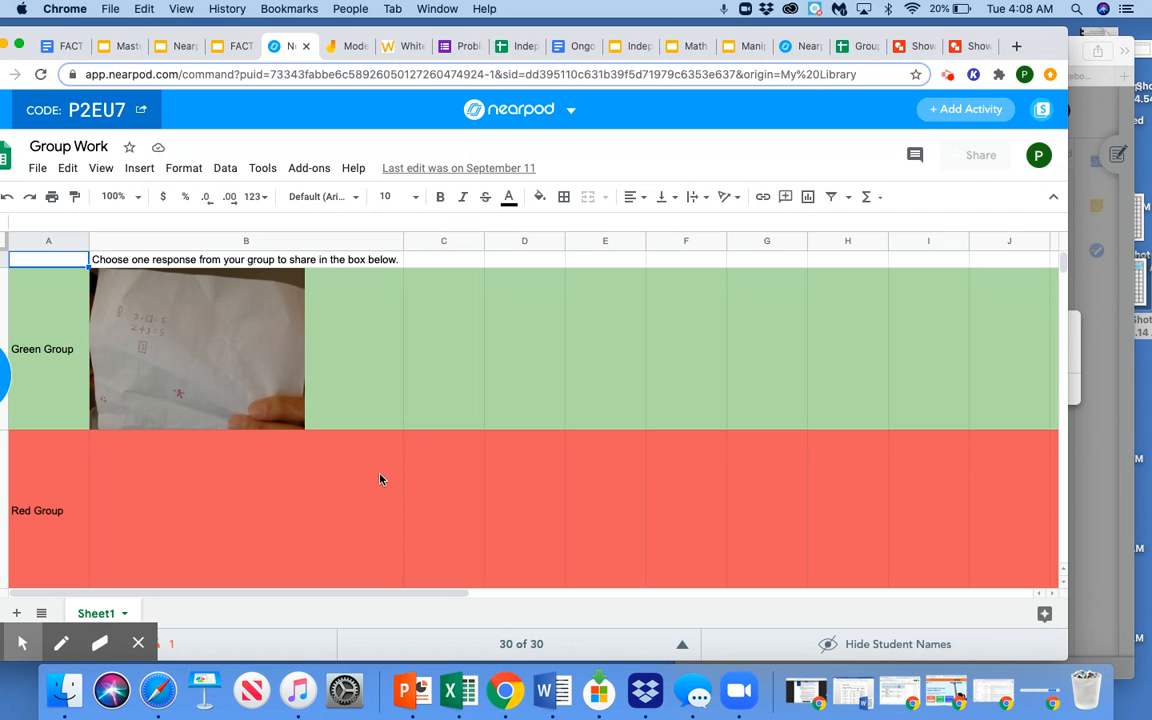
pyautogui.moveTo(296, 488)
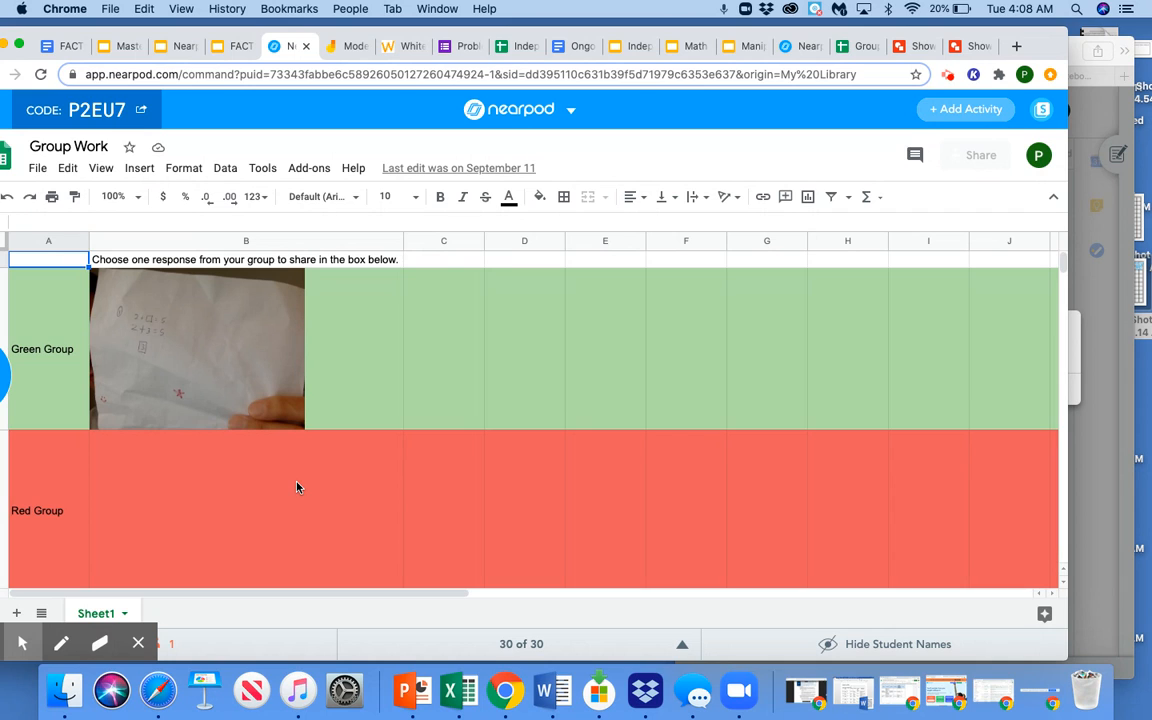
pyautogui.moveTo(268, 384)
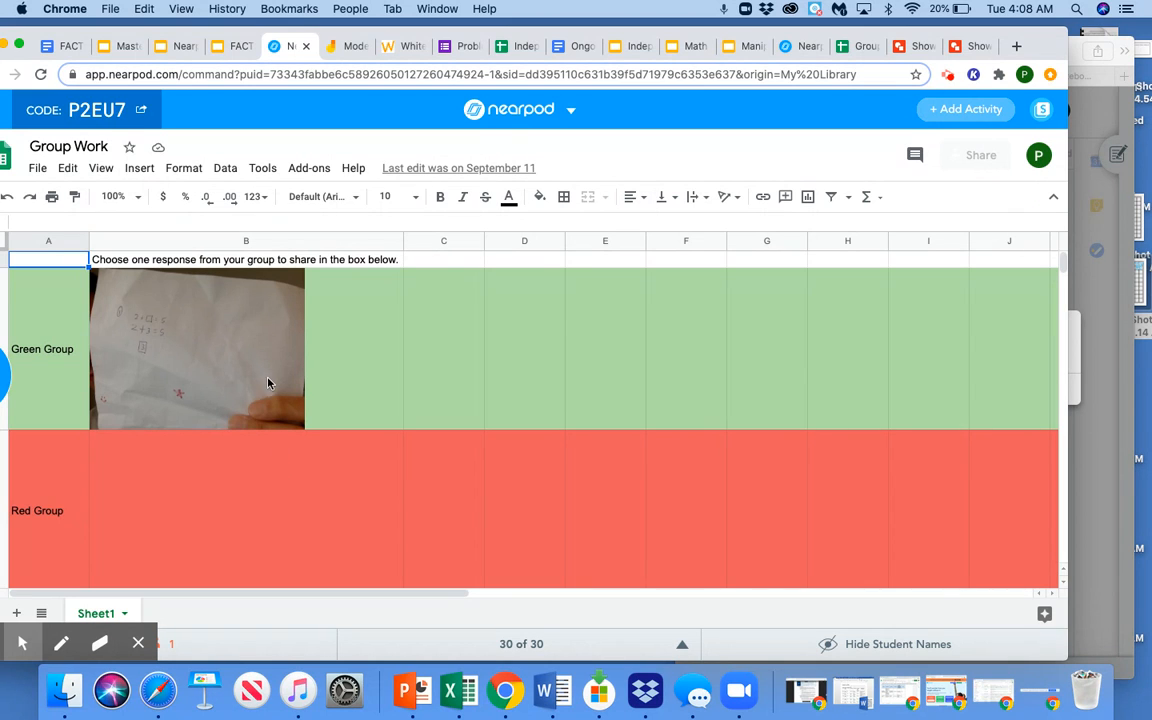
# Scroll the embedded Group Work sheet to the Green Group photo and empty Red Group row.
pyautogui.scroll(-3)
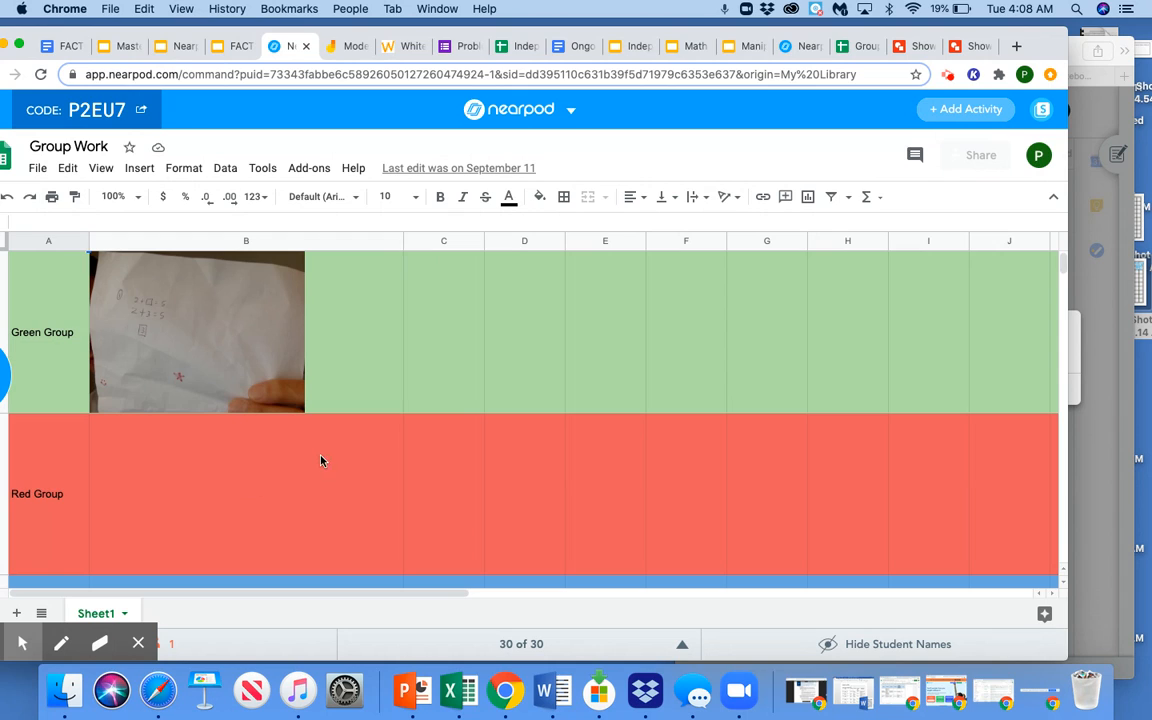
pyautogui.moveTo(308, 466)
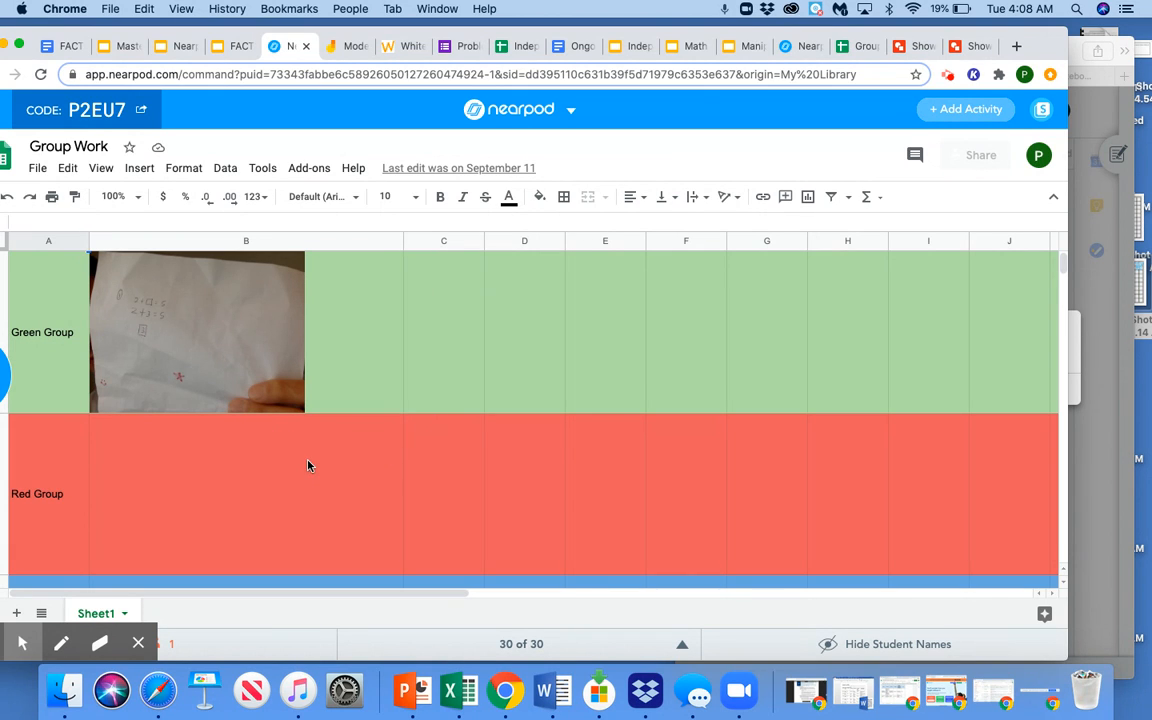
pyautogui.moveTo(272, 480)
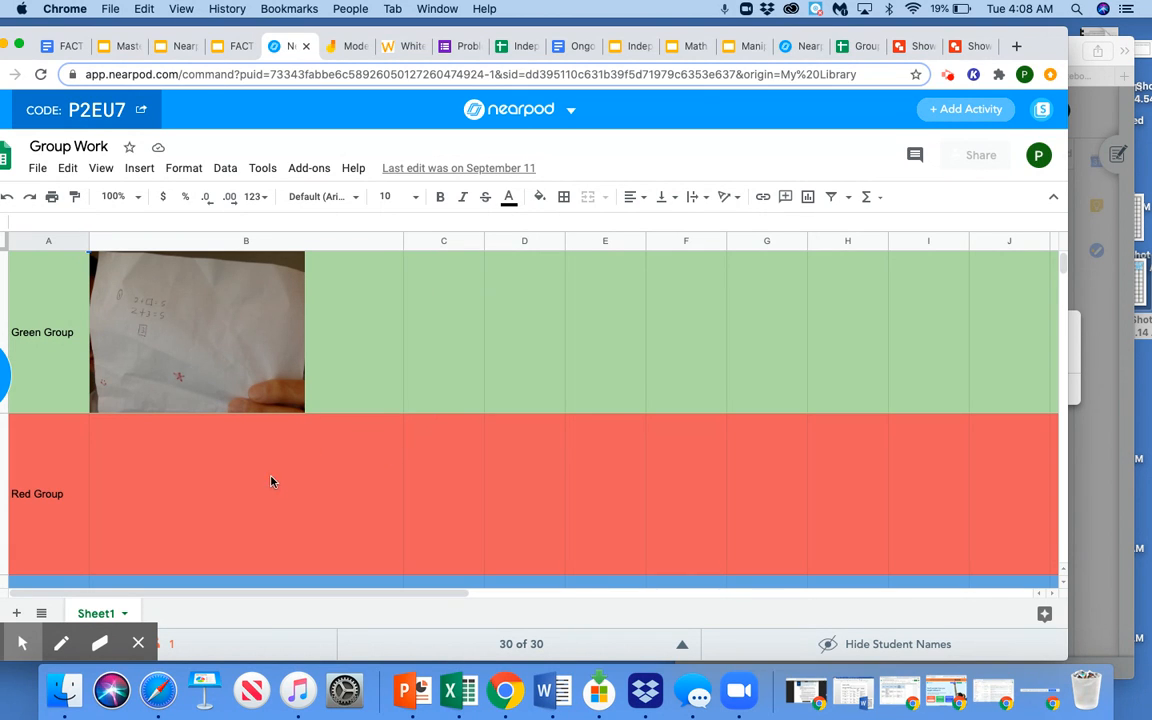